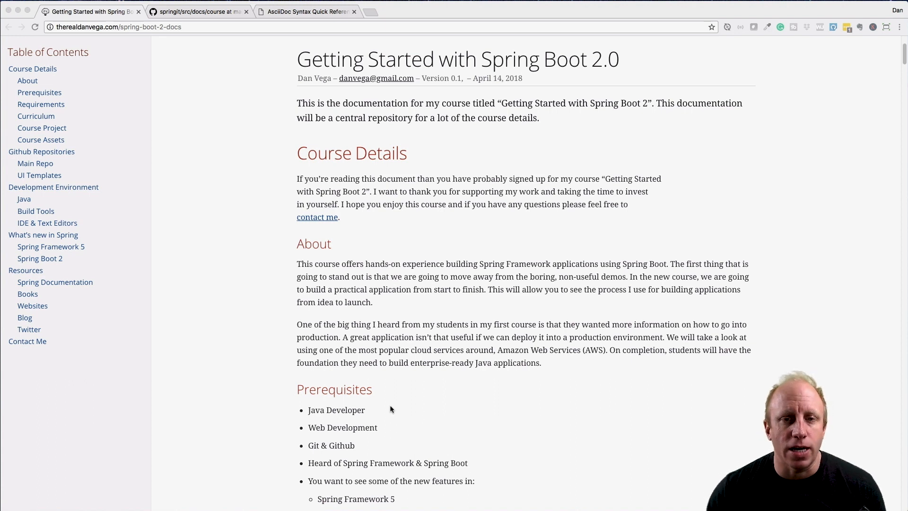
mouse_move(381, 401)
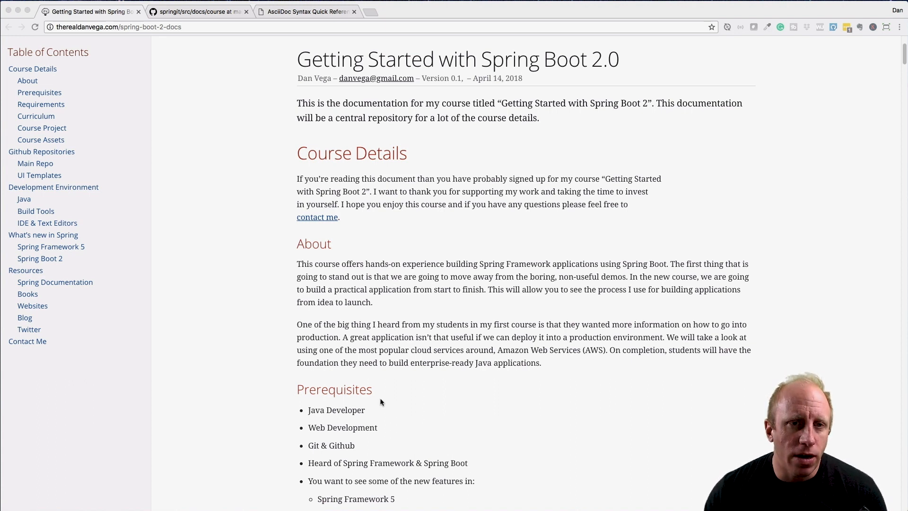
View the AsciiDoc Syntax Quick Reference tab
click(307, 11)
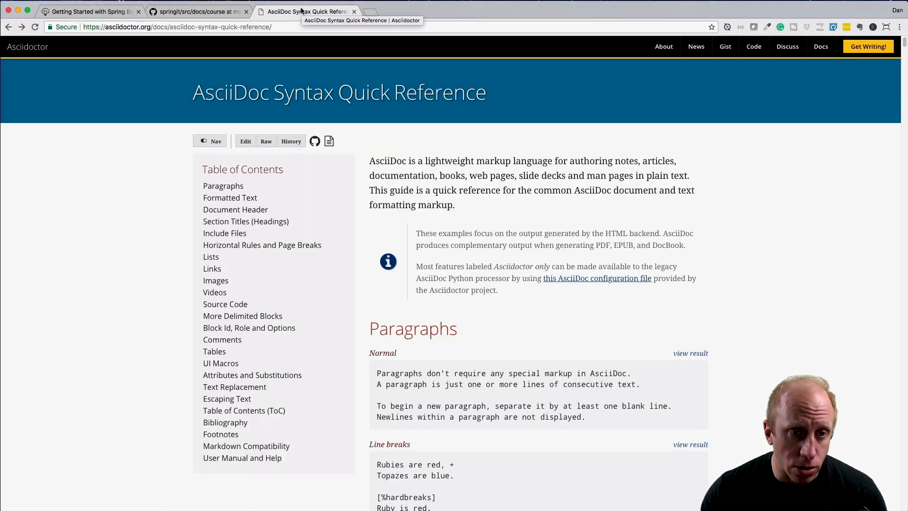
mouse_move(139, 179)
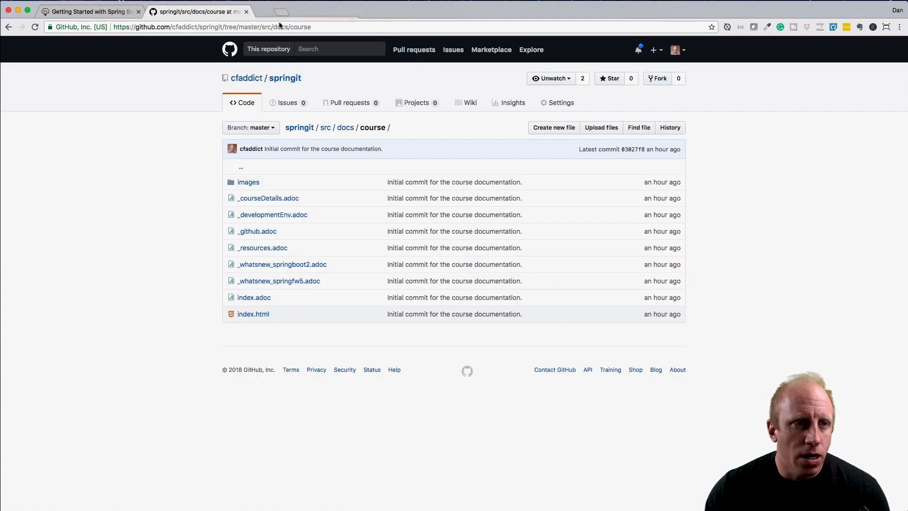
Switch to the 'Getting Started with Spring Boot' documentation tab
click(90, 10)
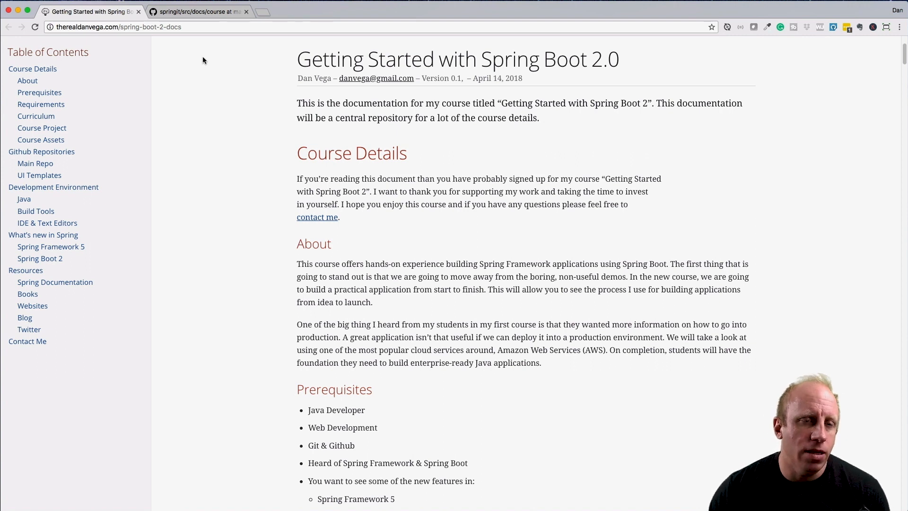
mouse_move(198, 87)
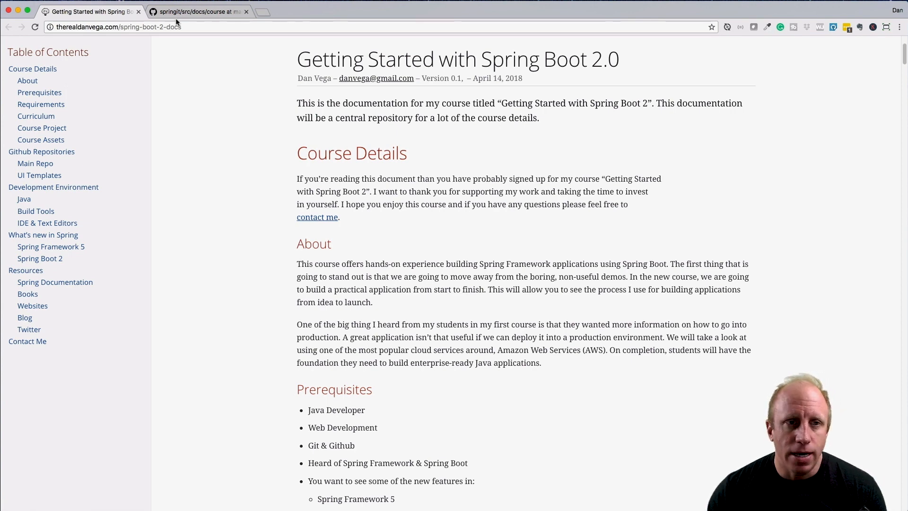
Switch to the springgit GitHub tab showing the src/docs/course folder
click(199, 11)
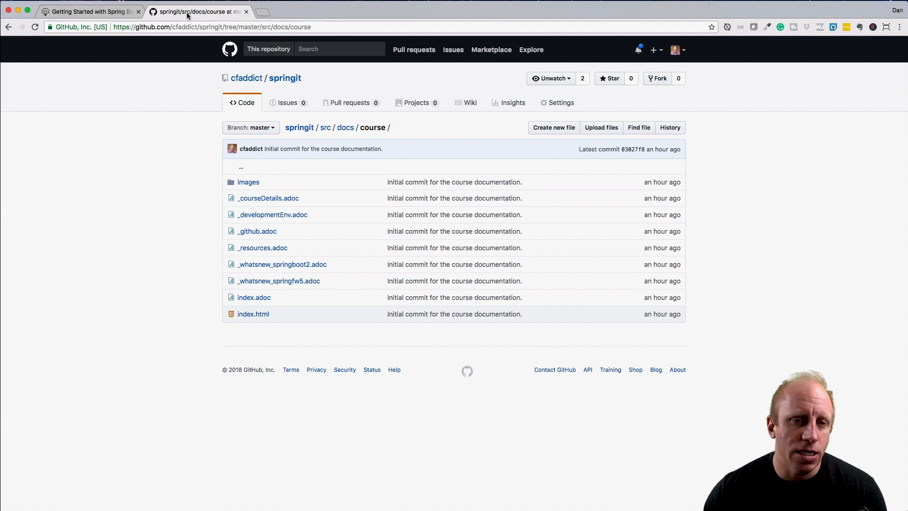
mouse_move(75, 71)
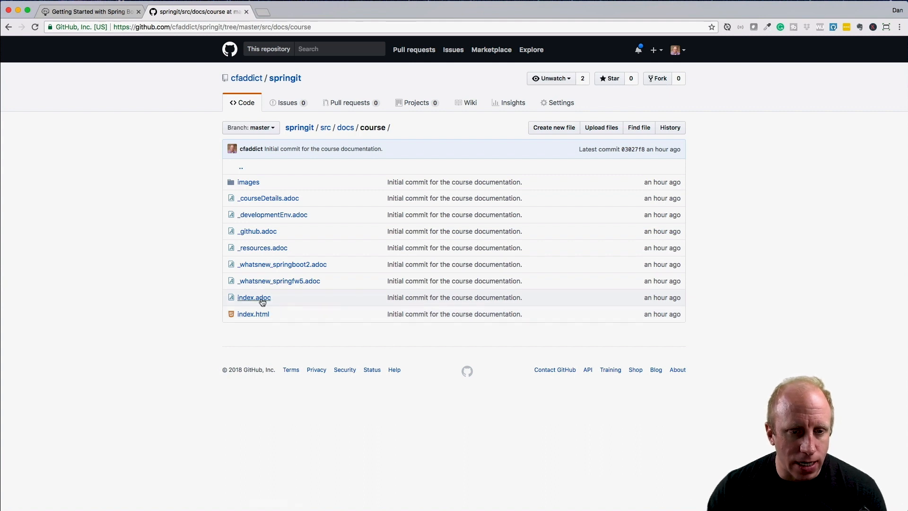
mouse_move(259, 308)
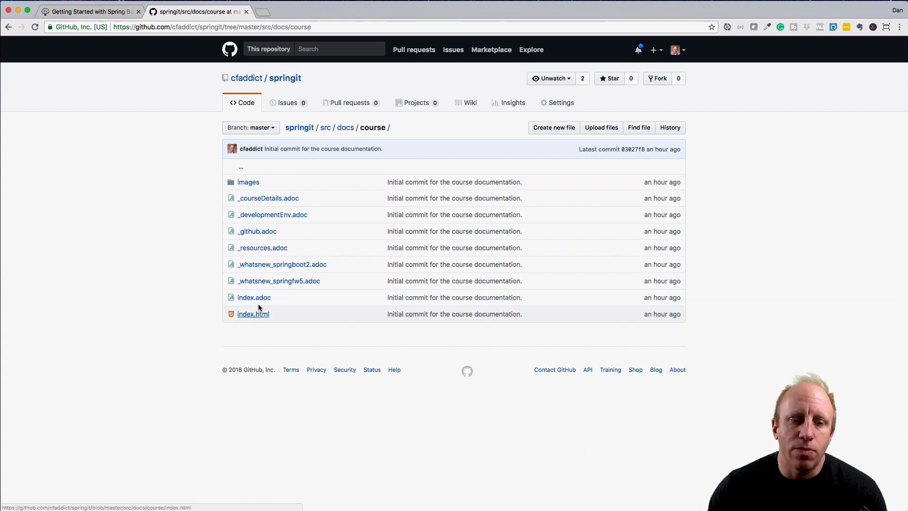
mouse_move(265, 314)
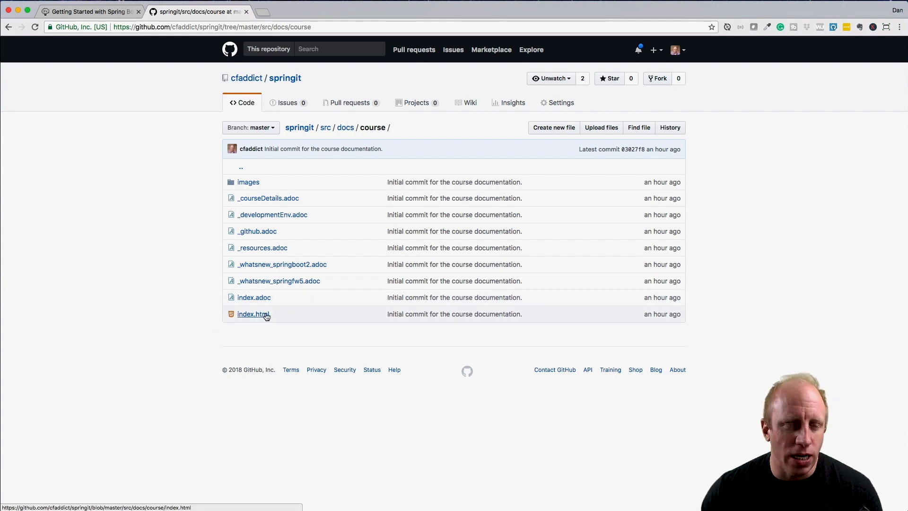
mouse_move(132, 50)
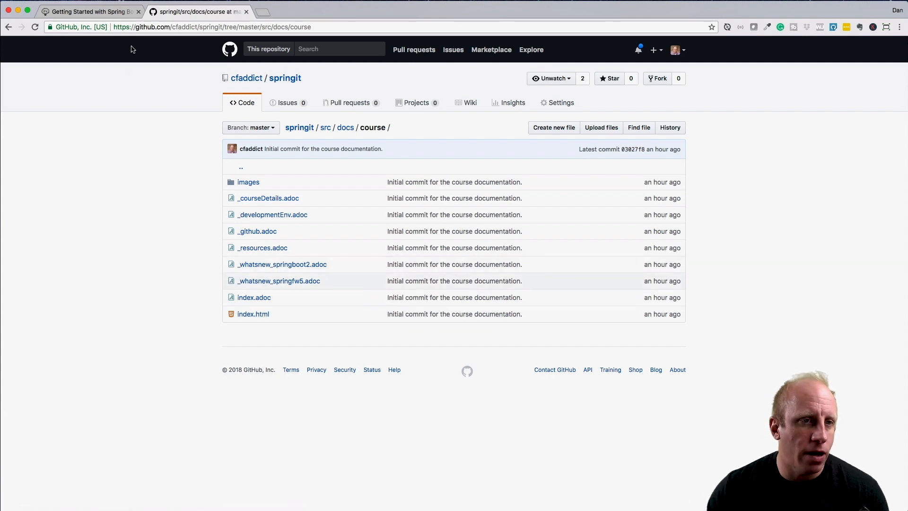
Switch to the 'Getting Started with Spring Boot' tab with its table of contents
click(90, 11)
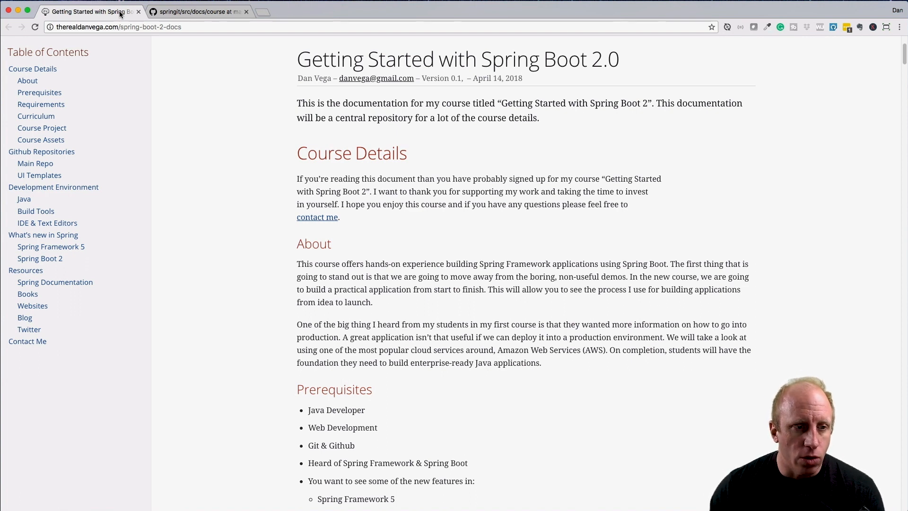
mouse_move(71, 238)
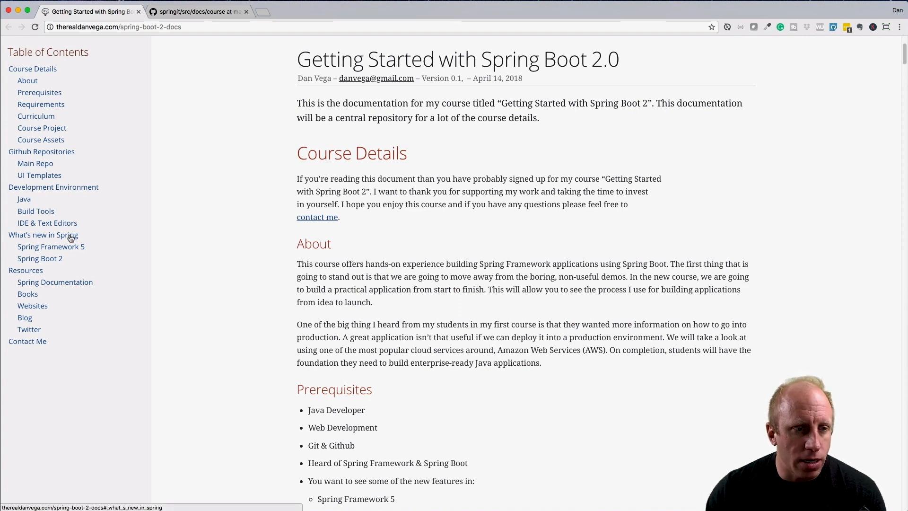
Follow the contents links 'What's new in Spring' then 'Spring Boot 2'
click(43, 234)
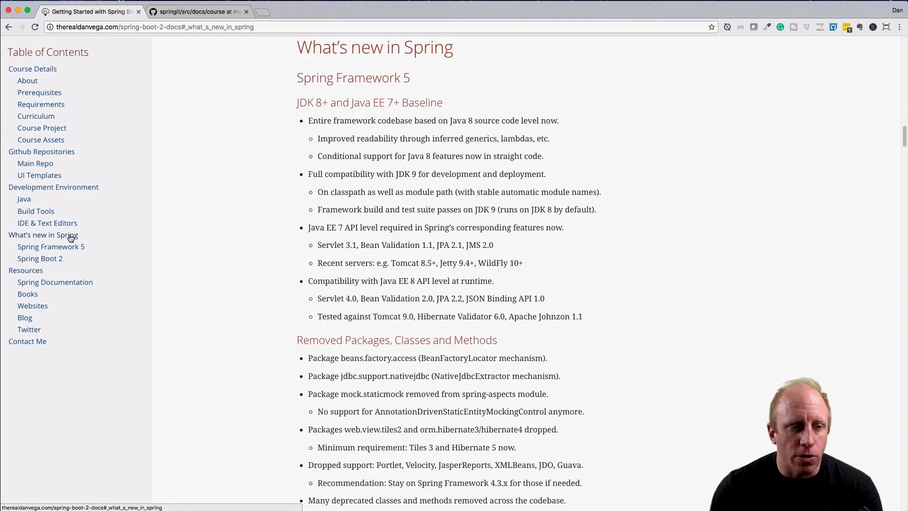
click(40, 258)
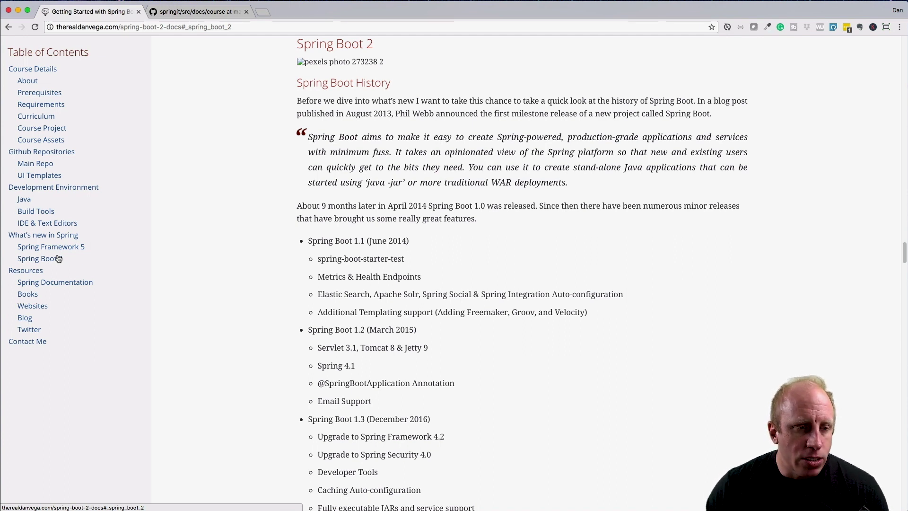
Jump to Resources and scroll down to Contact Me and the footer
click(25, 270)
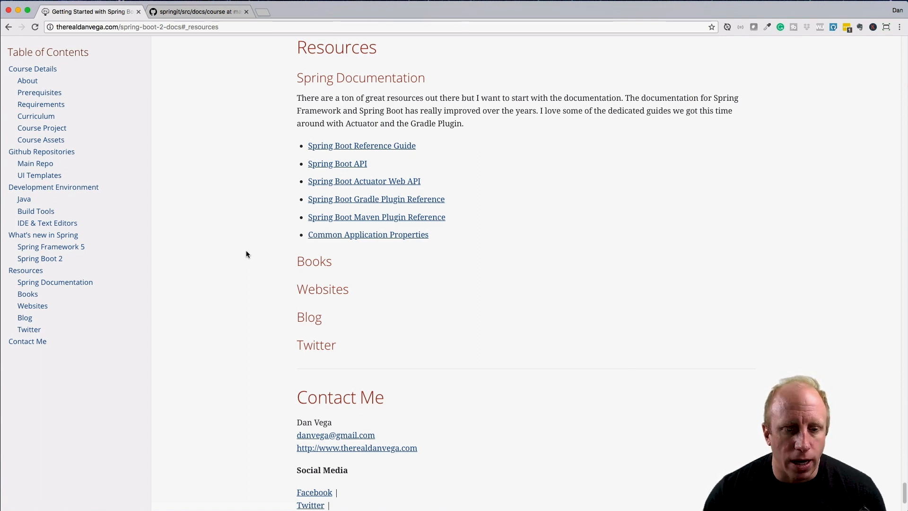
scroll(down, 3)
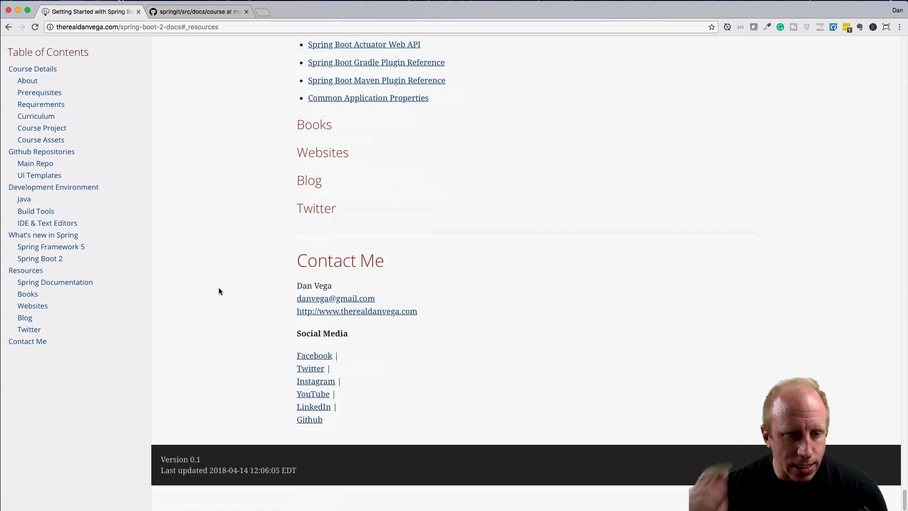